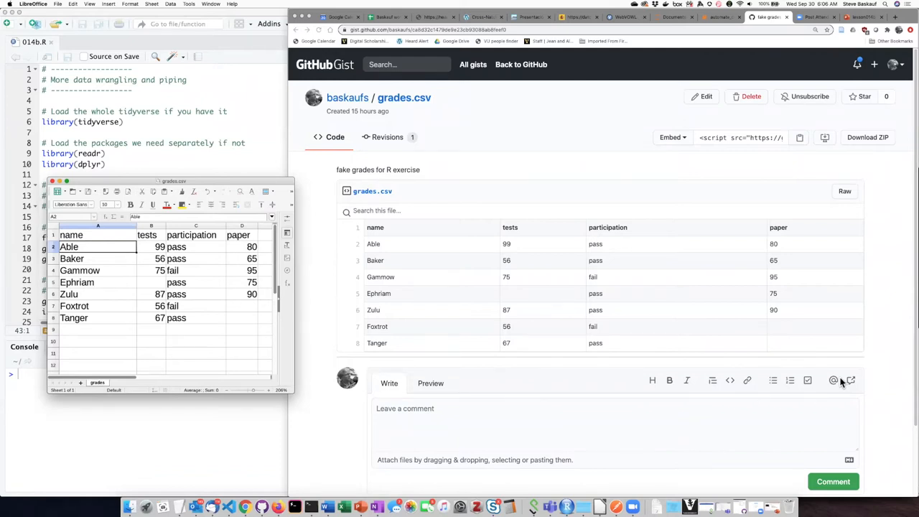
{"action": "mouse_move", "coordinate": [827, 382]}
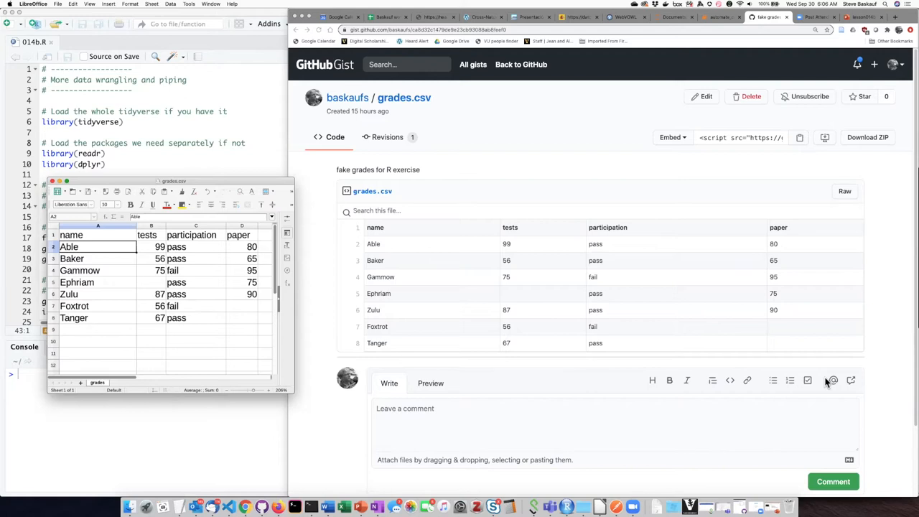
{"action": "mouse_move", "coordinate": [347, 416]}
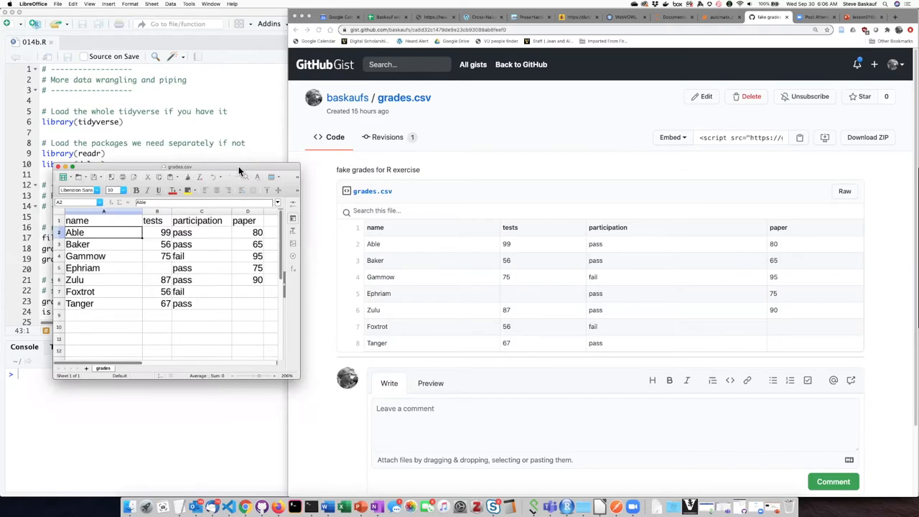
{"action": "mouse_move", "coordinate": [618, 247]}
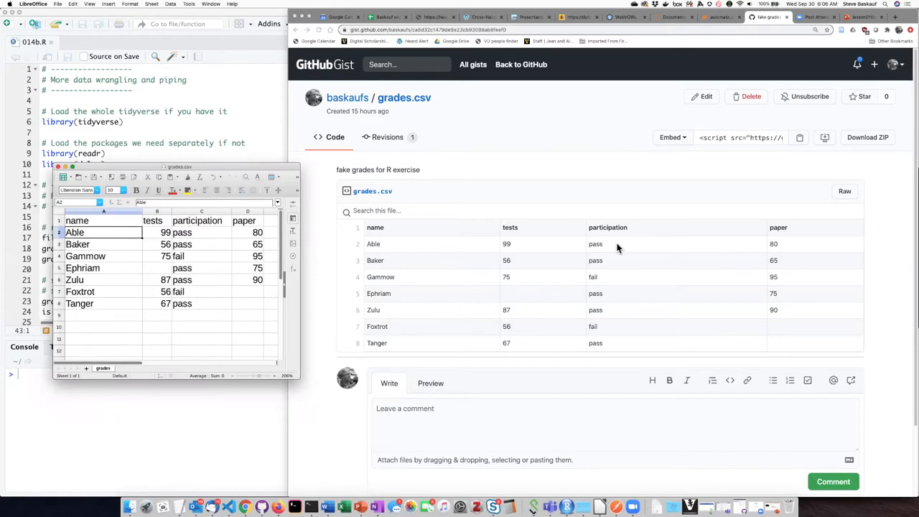
{"action": "mouse_move", "coordinate": [529, 171]}
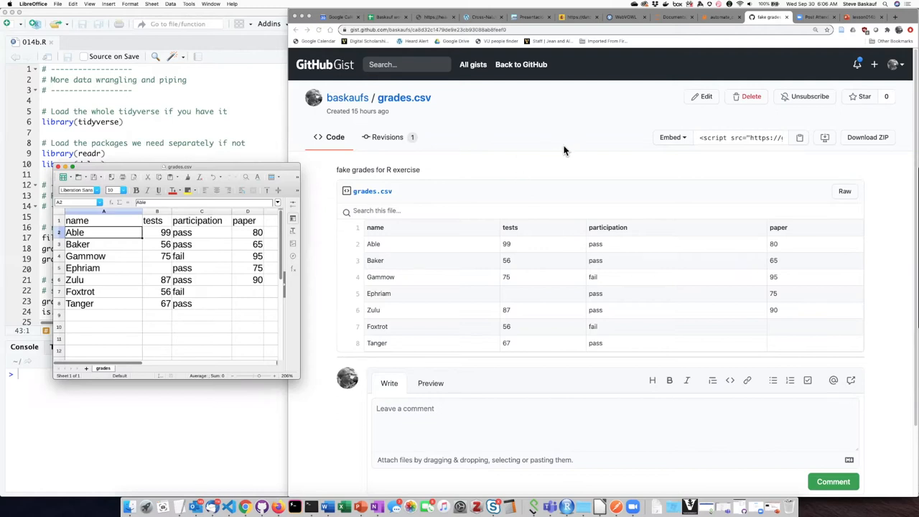
{"action": "mouse_move", "coordinate": [775, 233]}
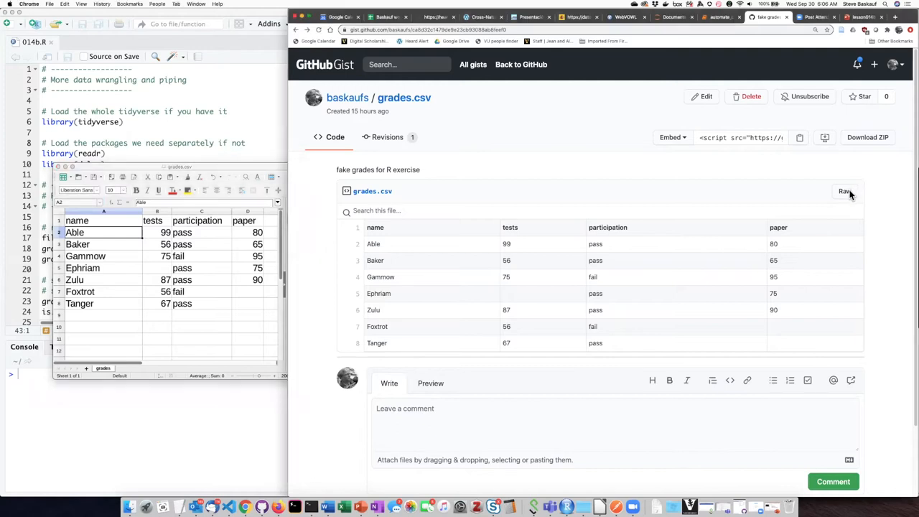
- View the grades.csv gist as raw comma-separated text at its own URL
{"action": "left_click", "coordinate": [846, 191]}
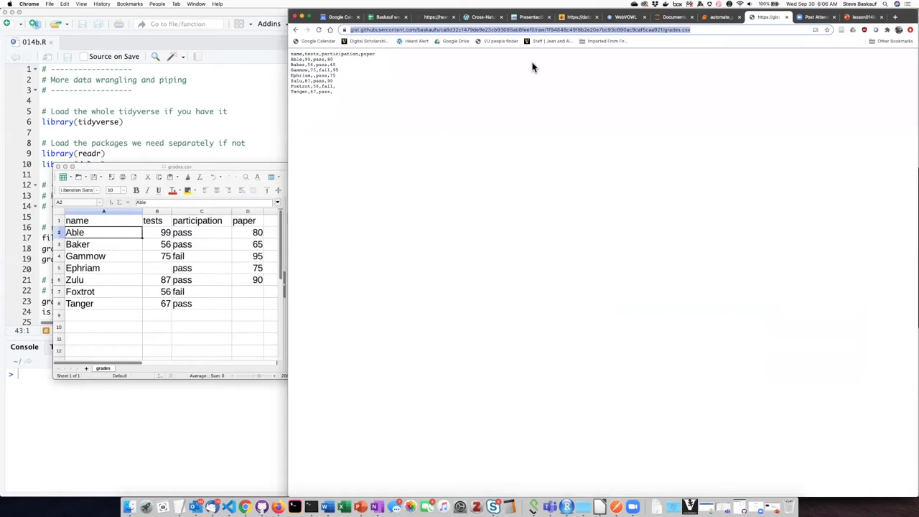
{"action": "mouse_move", "coordinate": [648, 128]}
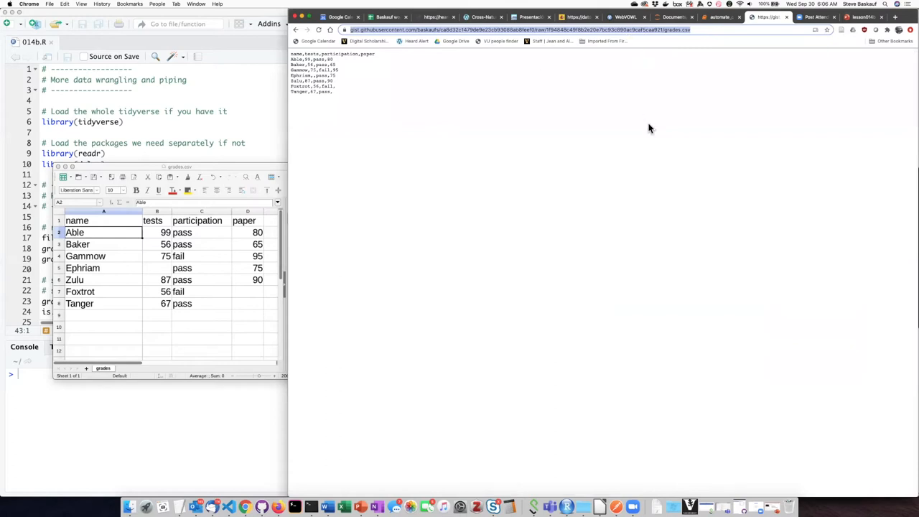
{"action": "mouse_move", "coordinate": [360, 104]}
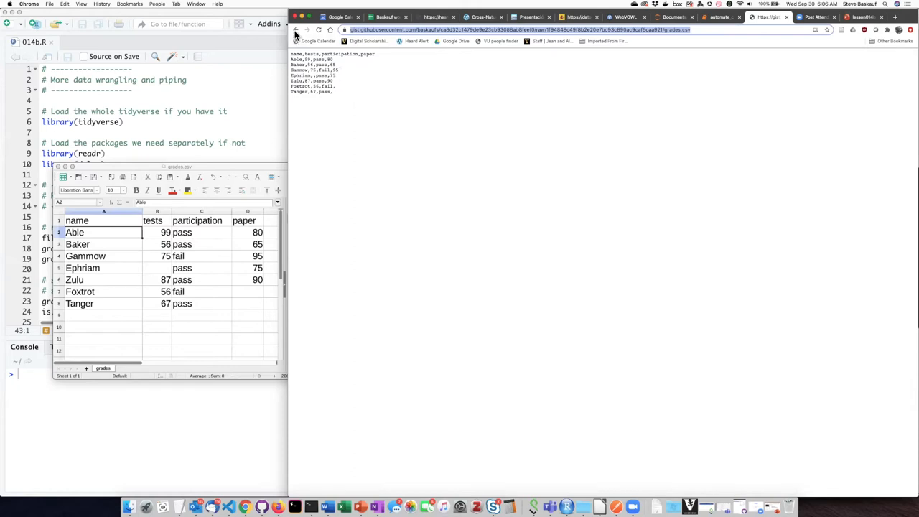
- Navigate back from the raw text to the formatted grades.csv gist page
{"action": "left_click", "coordinate": [295, 33]}
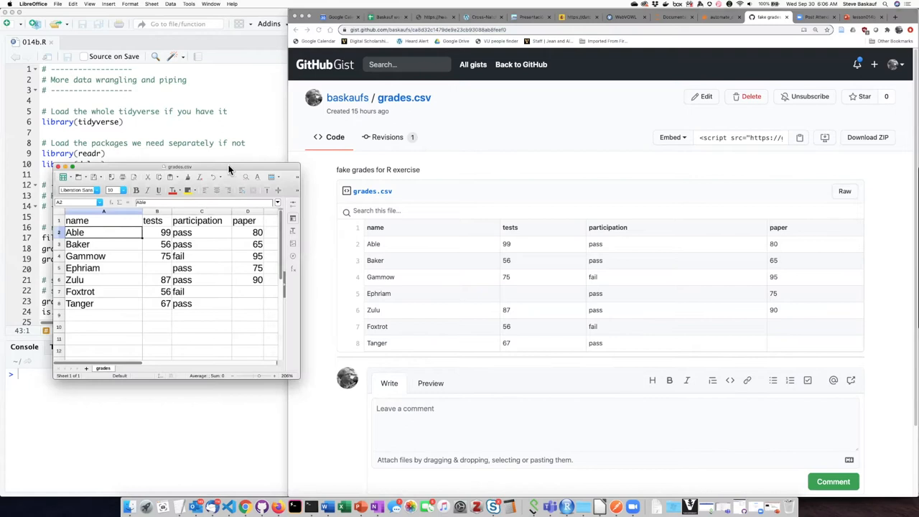
{"action": "mouse_move", "coordinate": [630, 353]}
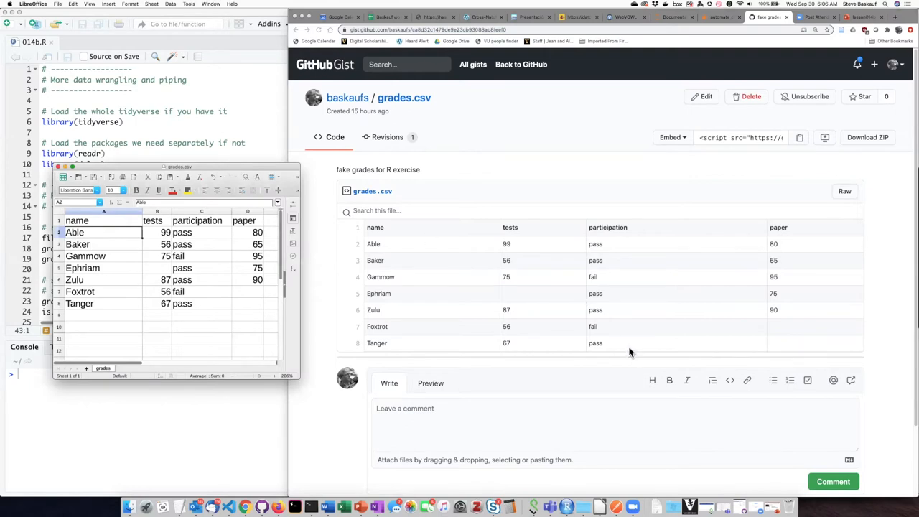
{"action": "mouse_move", "coordinate": [337, 317]}
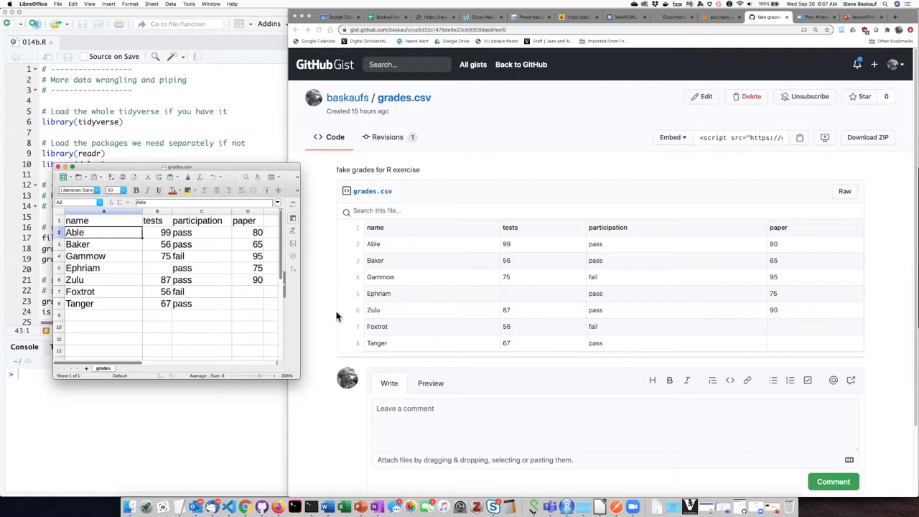
{"action": "left_click", "coordinate": [156, 268]}
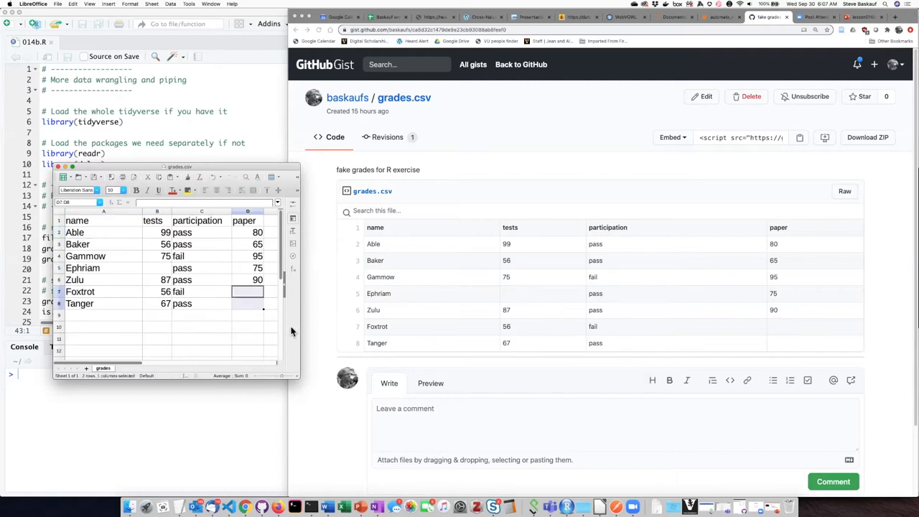
{"action": "mouse_move", "coordinate": [289, 328]}
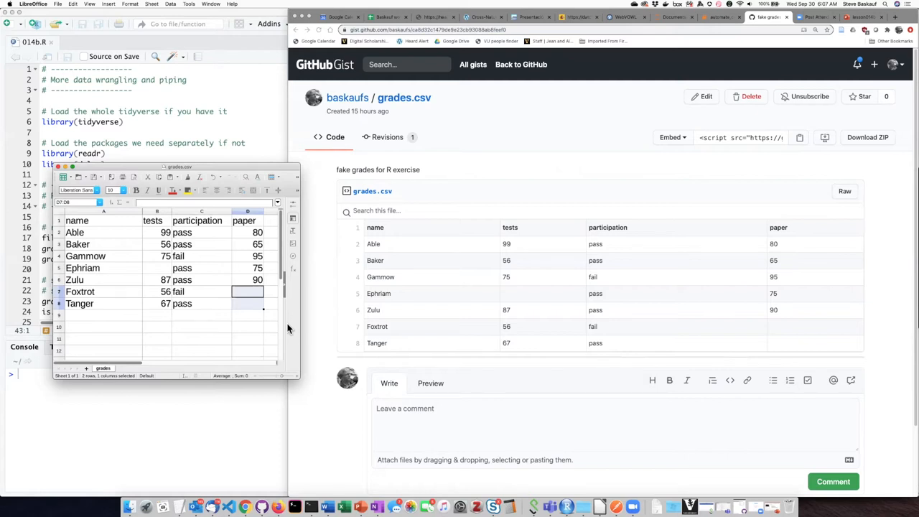
{"action": "mouse_move", "coordinate": [284, 325]}
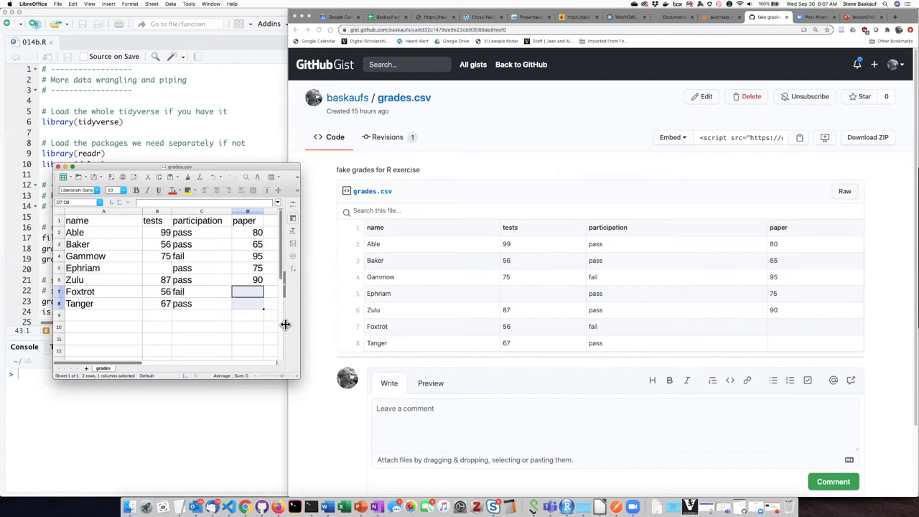
{"action": "mouse_move", "coordinate": [296, 327]}
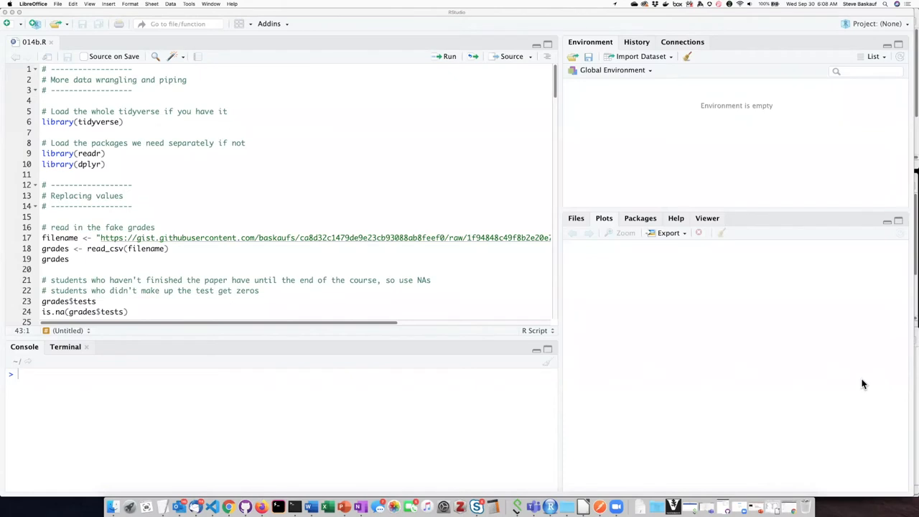
{"action": "mouse_move", "coordinate": [809, 365]}
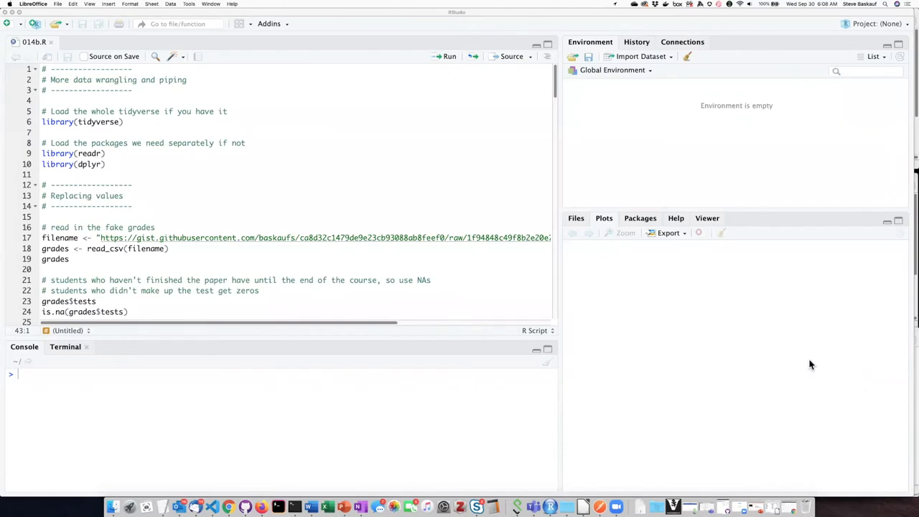
{"action": "mouse_move", "coordinate": [795, 363]}
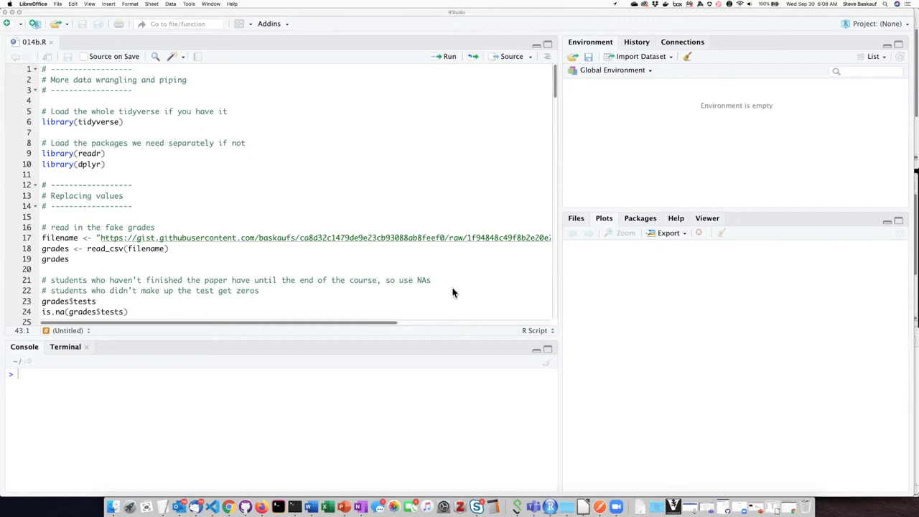
{"action": "mouse_move", "coordinate": [433, 284]}
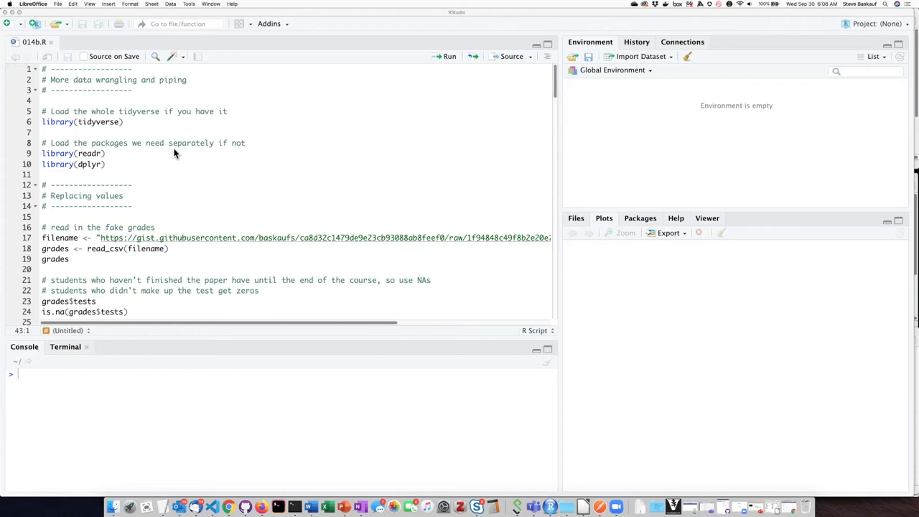
{"action": "mouse_move", "coordinate": [71, 119]}
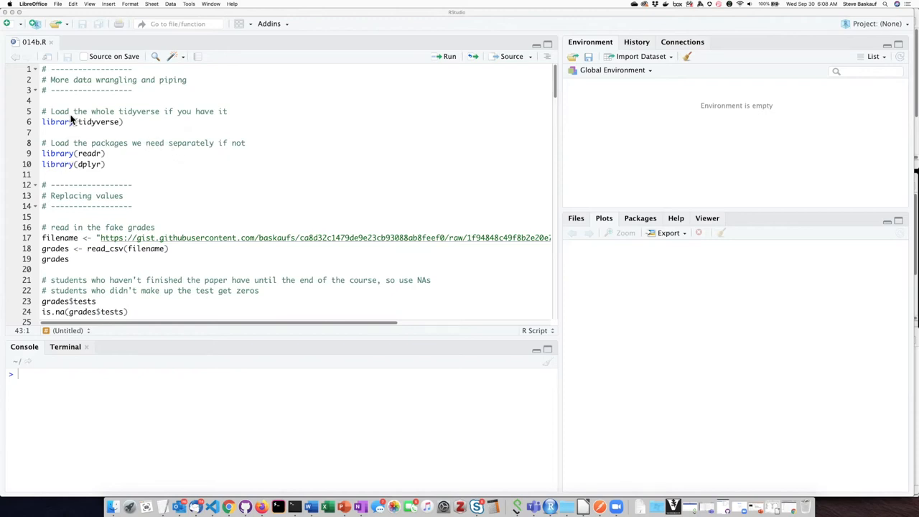
{"action": "mouse_move", "coordinate": [66, 126]}
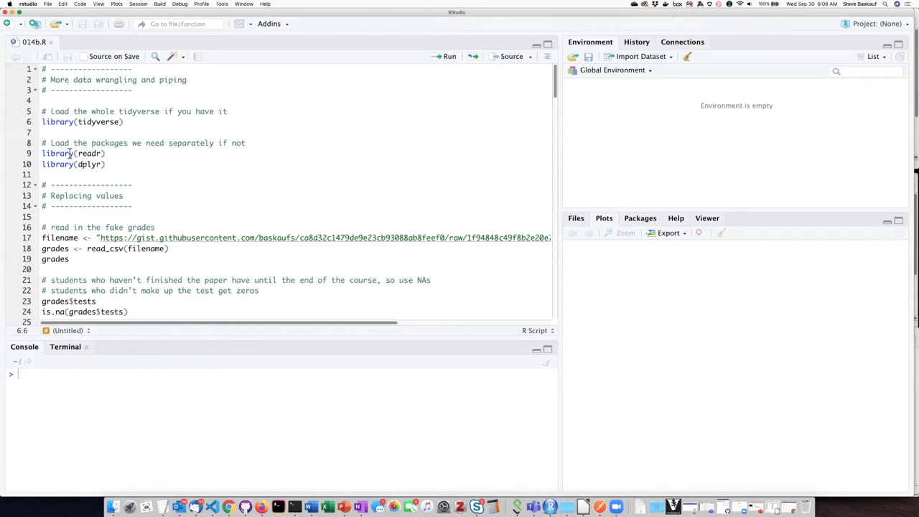
- Run the library(readr) and library(dplyr) lines to load both packages in the console
{"action": "left_click", "coordinate": [92, 152]}
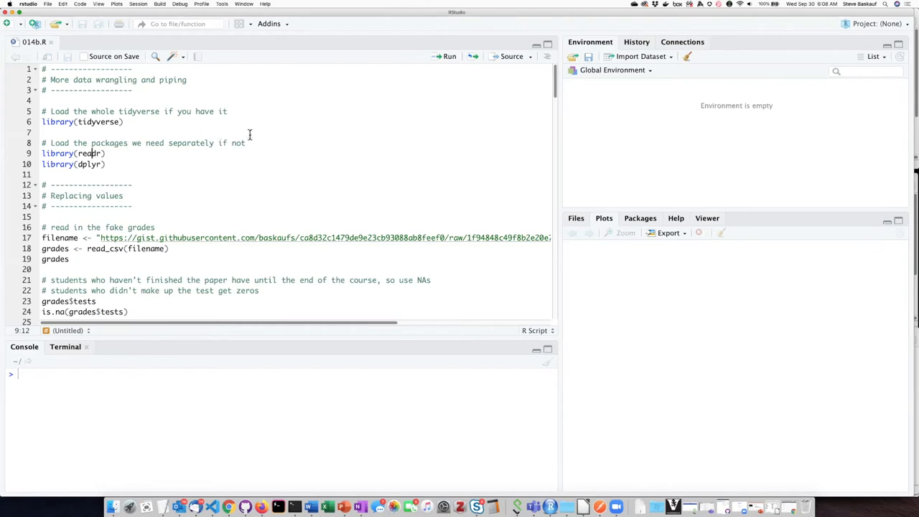
{"action": "mouse_move", "coordinate": [238, 135]}
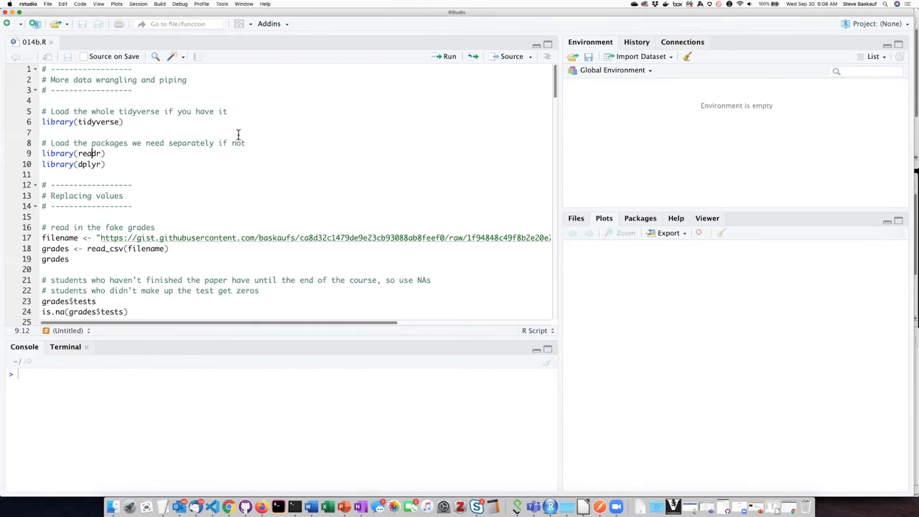
{"action": "left_click", "coordinate": [449, 56]}
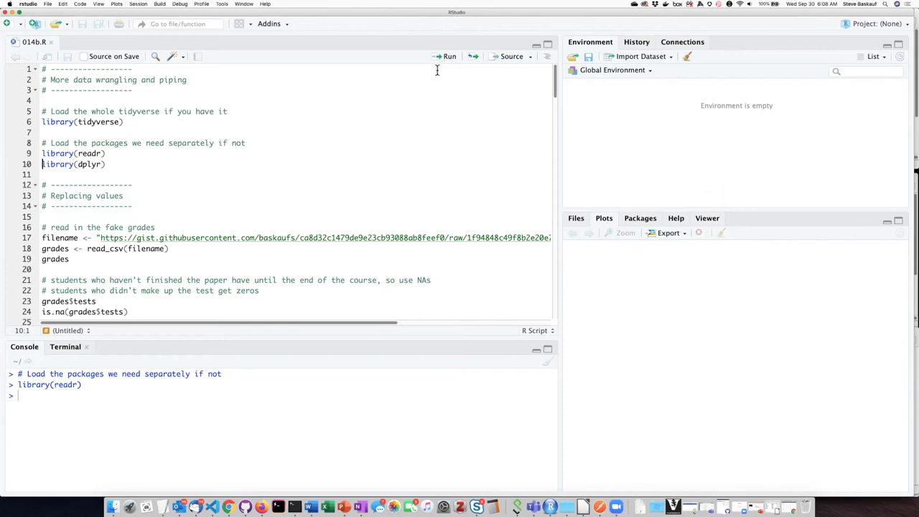
{"action": "mouse_move", "coordinate": [187, 187]}
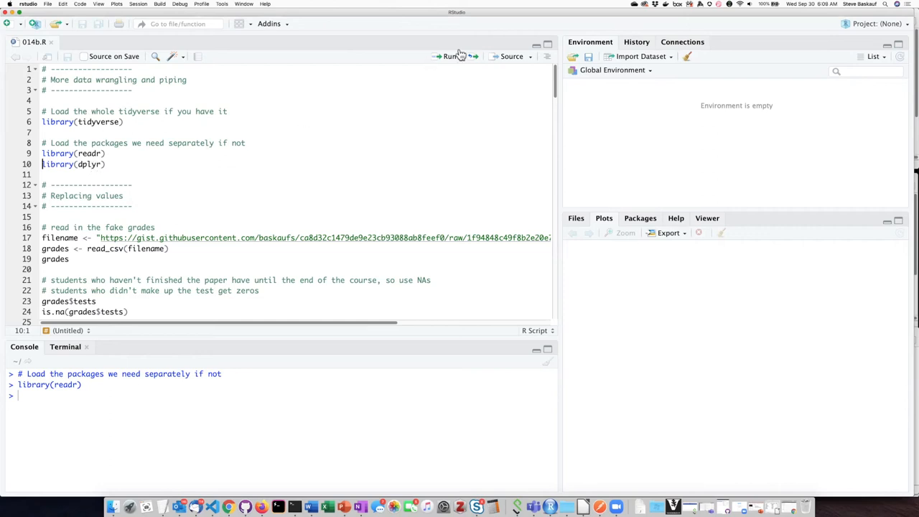
{"action": "left_click", "coordinate": [448, 57]}
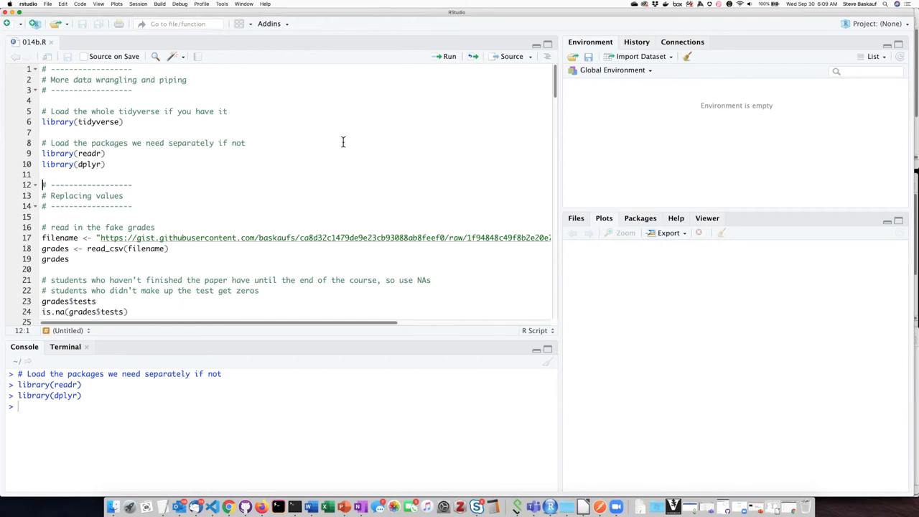
{"action": "mouse_move", "coordinate": [169, 170]}
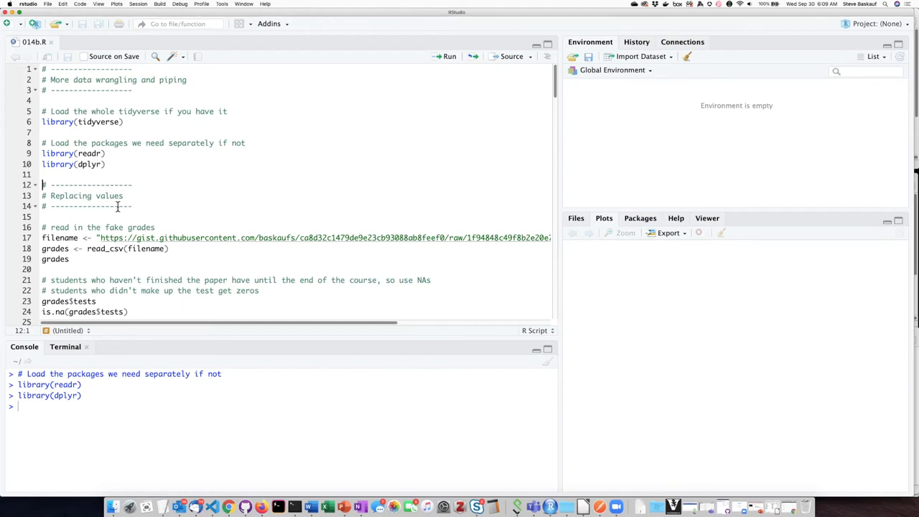
- Run the filename URL line and read_csv to create the grades data frame (7 obs, 4 variables)
{"action": "left_click", "coordinate": [66, 239]}
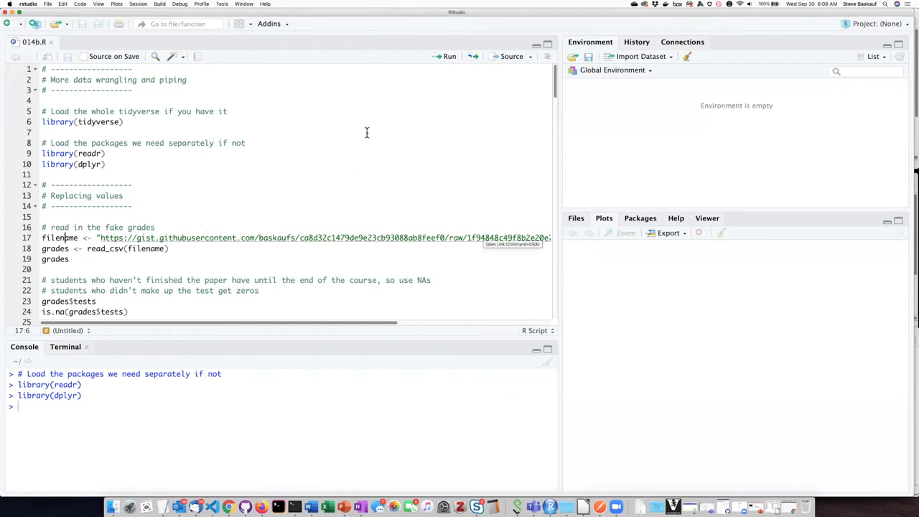
{"action": "left_click", "coordinate": [449, 56]}
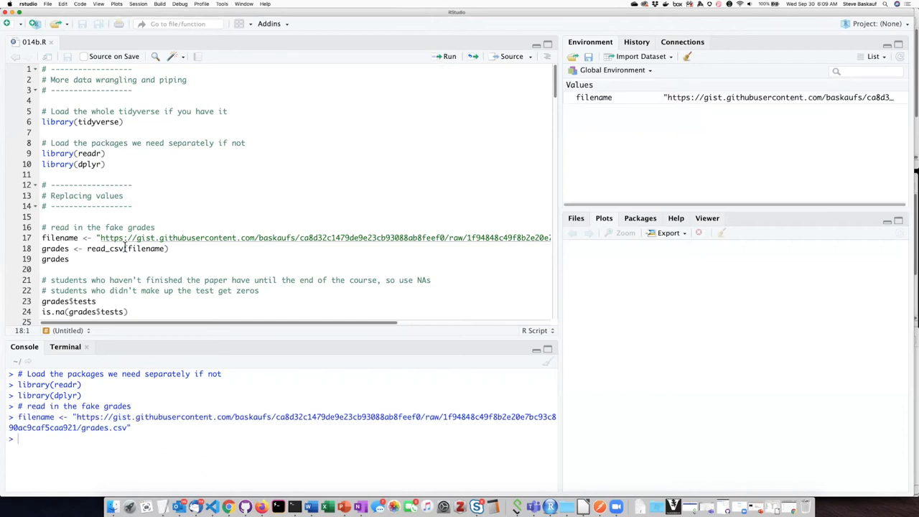
{"action": "mouse_move", "coordinate": [107, 248]}
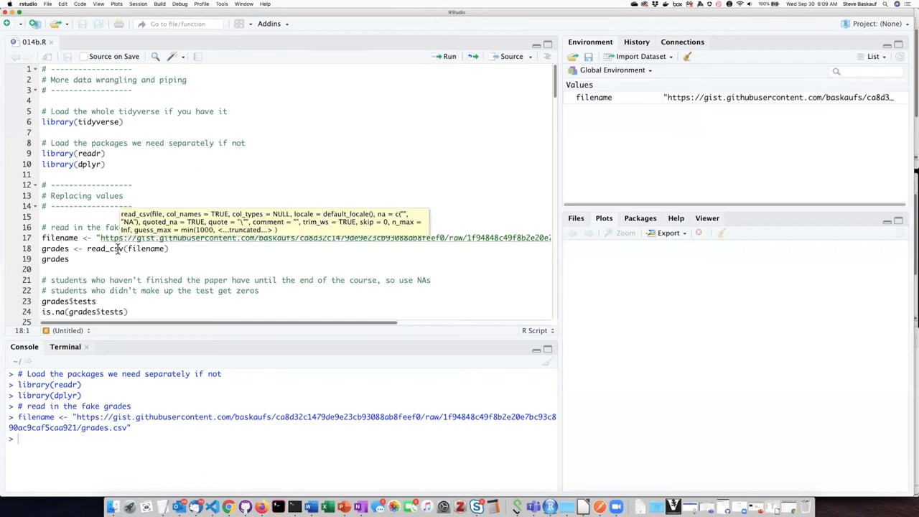
{"action": "mouse_move", "coordinate": [417, 136]}
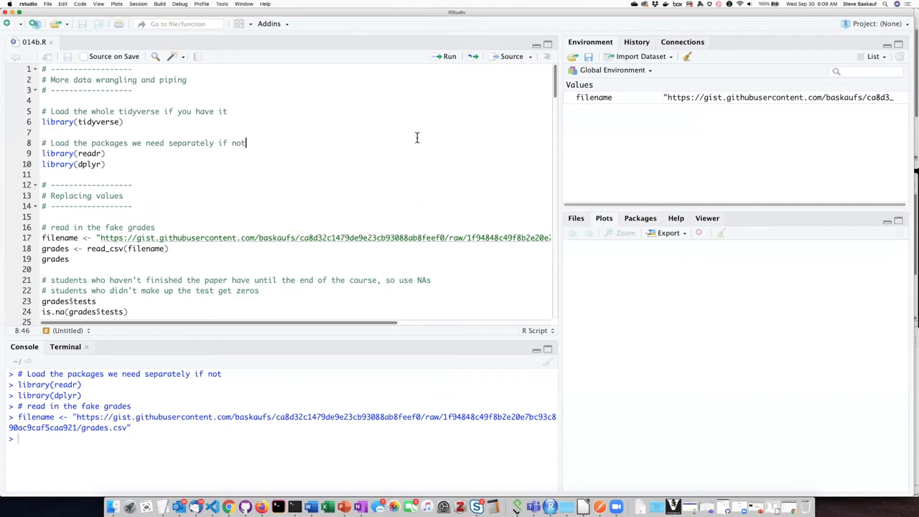
{"action": "mouse_move", "coordinate": [377, 152]}
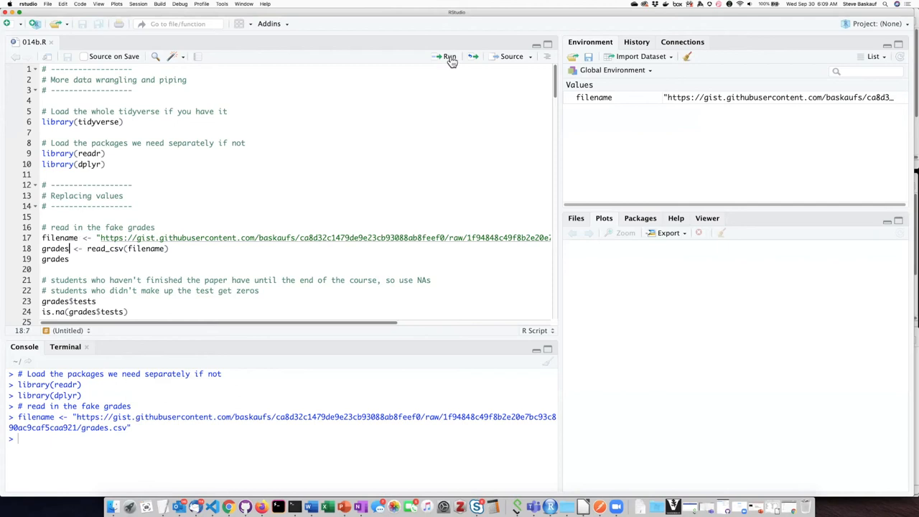
{"action": "left_click", "coordinate": [448, 56]}
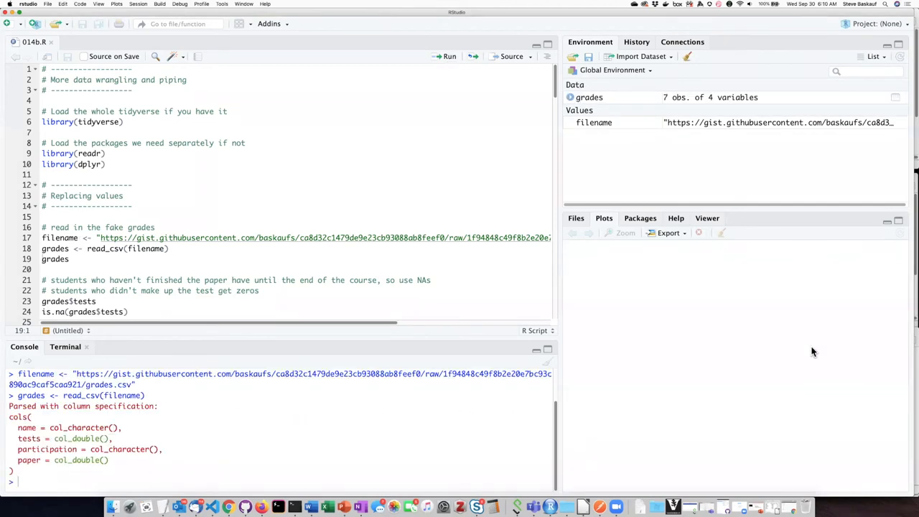
{"action": "mouse_move", "coordinate": [594, 104]}
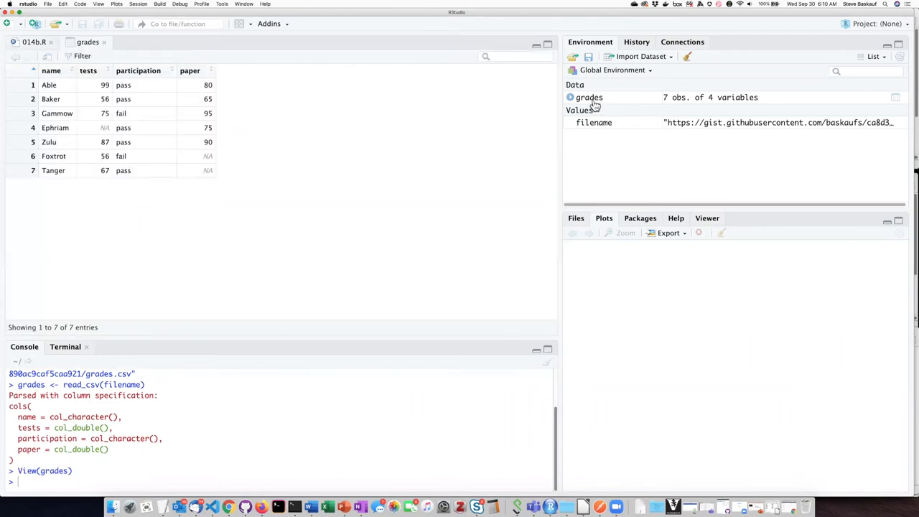
{"action": "mouse_move", "coordinate": [336, 178]}
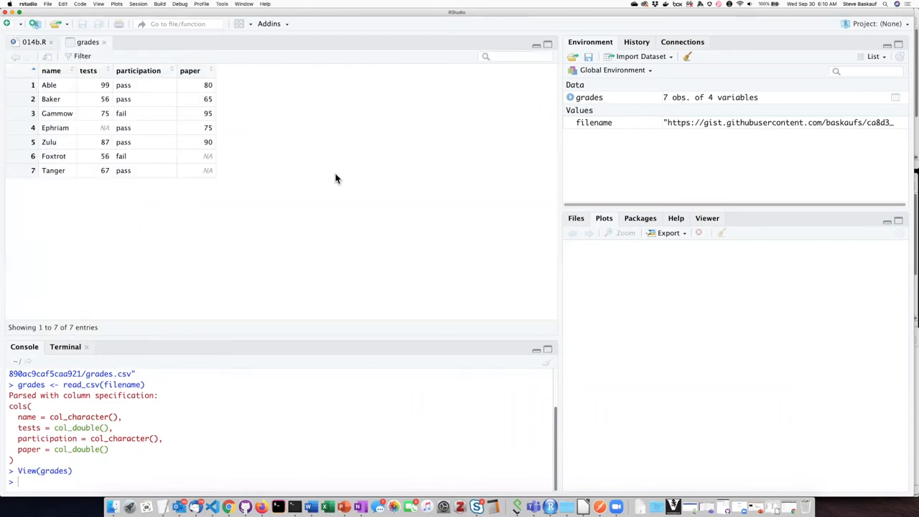
{"action": "mouse_move", "coordinate": [342, 175]}
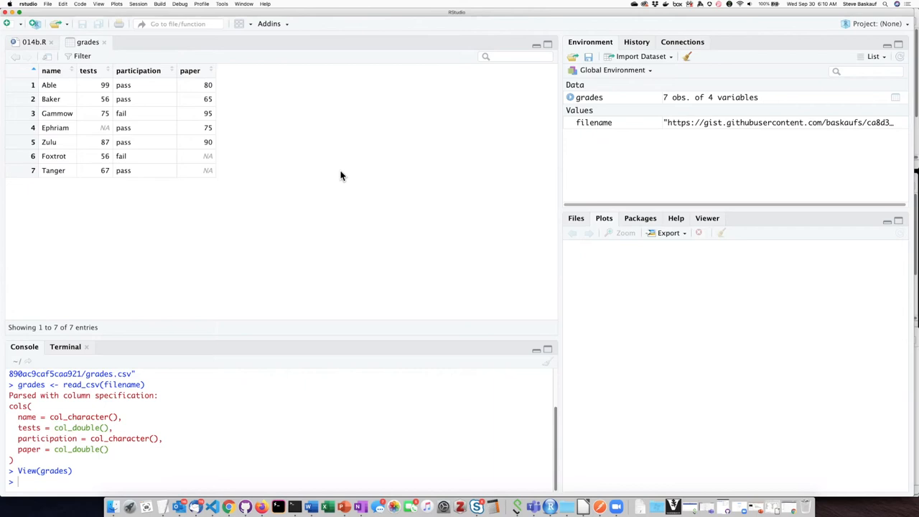
{"action": "mouse_move", "coordinate": [164, 183]}
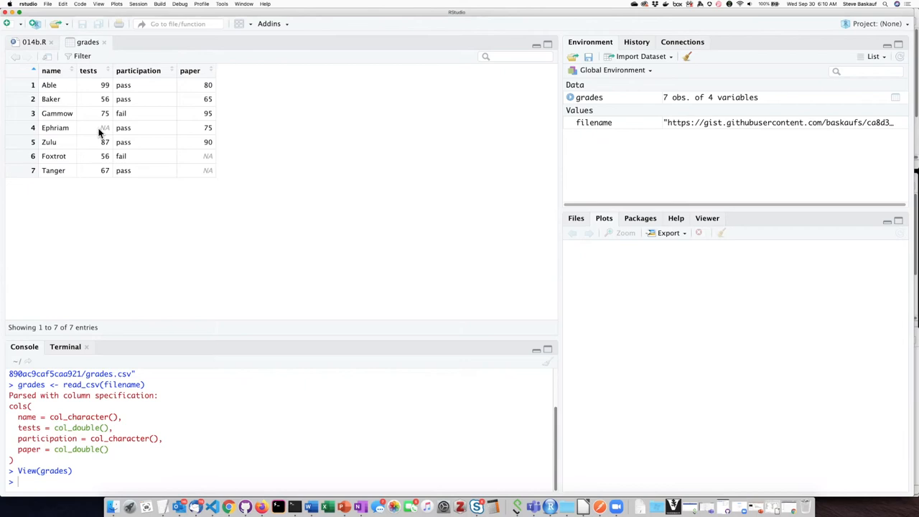
{"action": "mouse_move", "coordinate": [132, 155]}
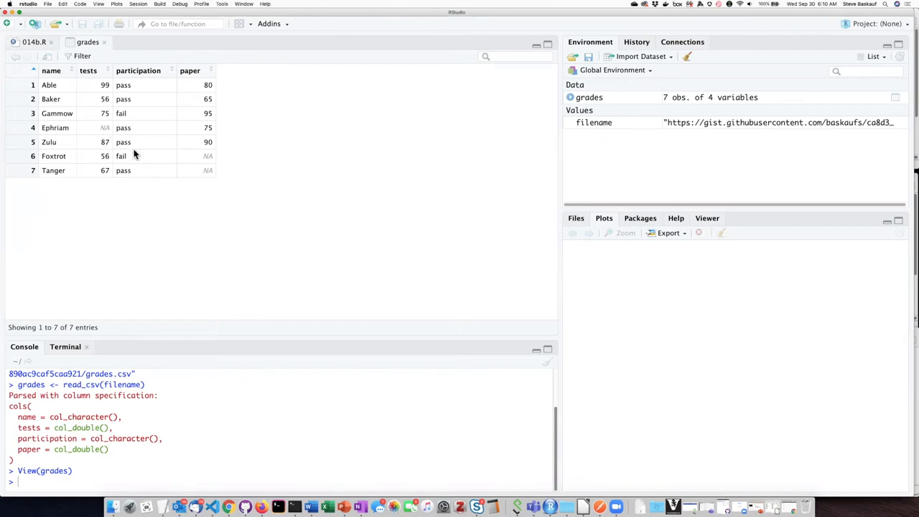
{"action": "mouse_move", "coordinate": [166, 161]}
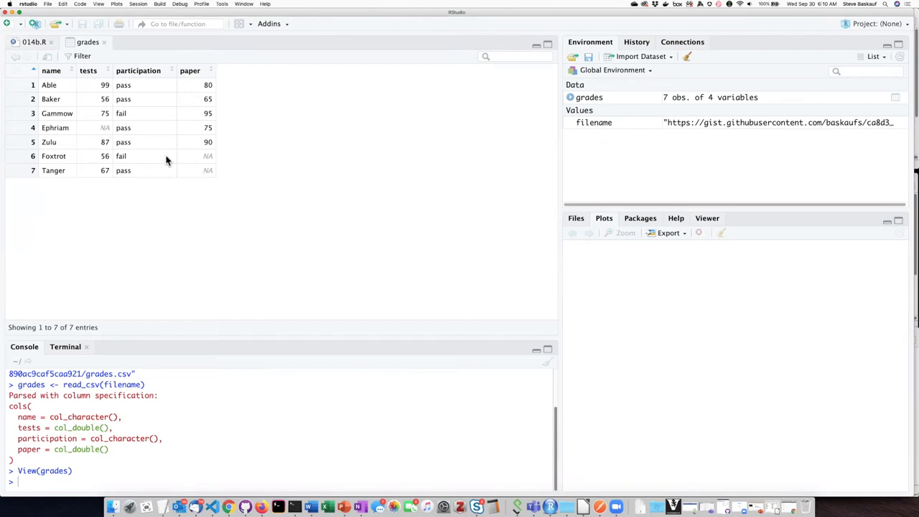
{"action": "mouse_move", "coordinate": [170, 166]}
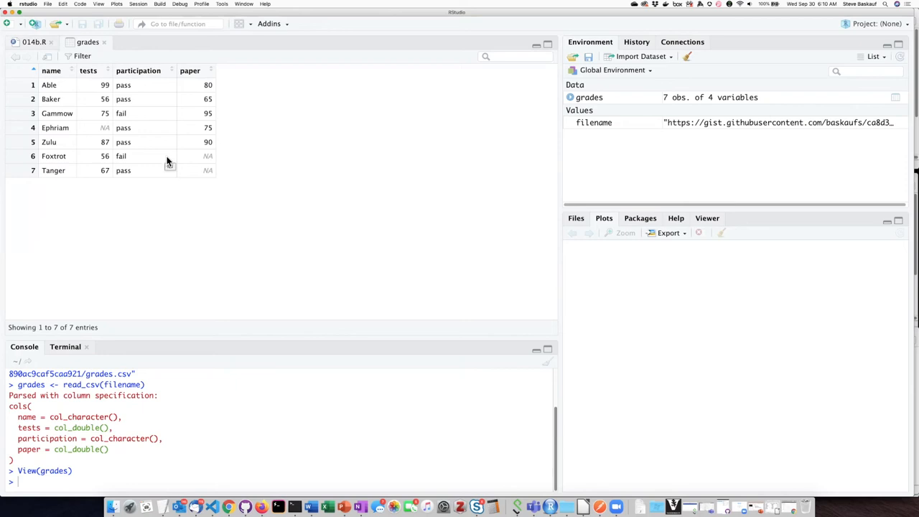
{"action": "mouse_move", "coordinate": [67, 89]}
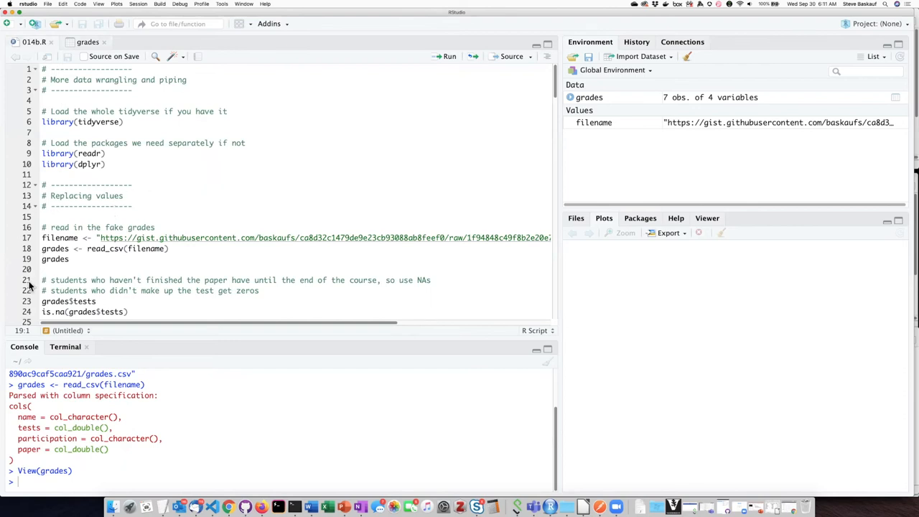
- Print the grades tibble and highlight Ephriam's row with the NA test score
{"action": "double_click", "coordinate": [55, 258]}
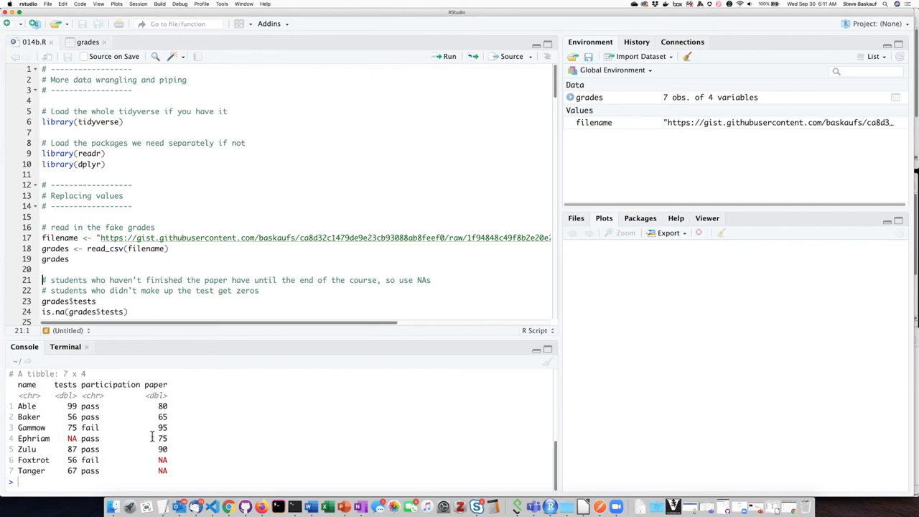
{"action": "mouse_move", "coordinate": [175, 454]}
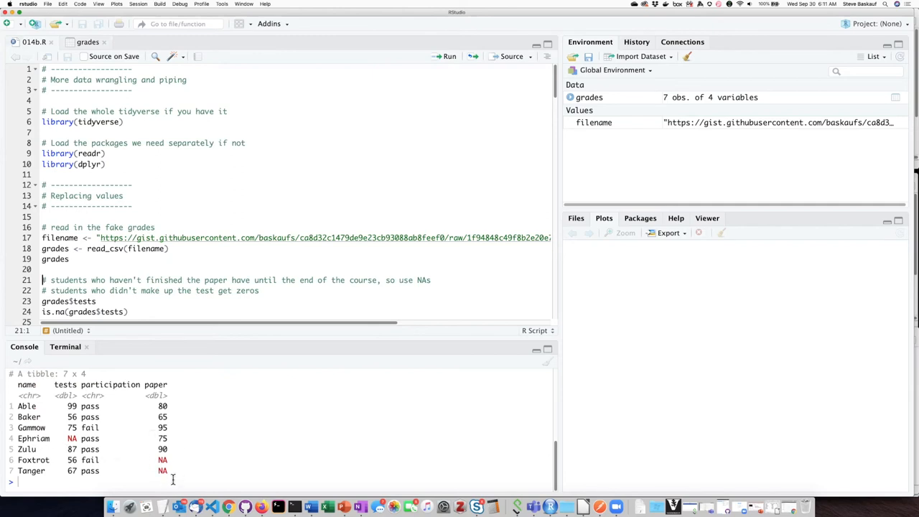
{"action": "mouse_move", "coordinate": [305, 310]}
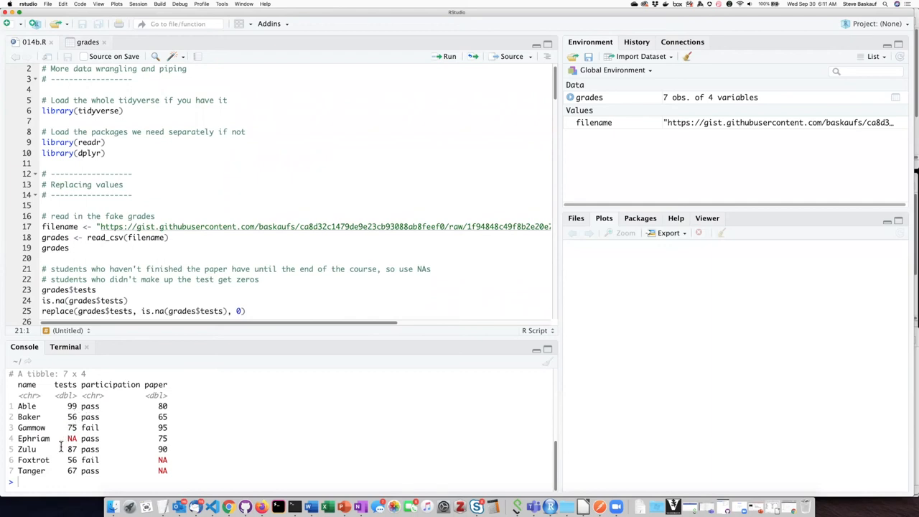
{"action": "double_click", "coordinate": [32, 436]}
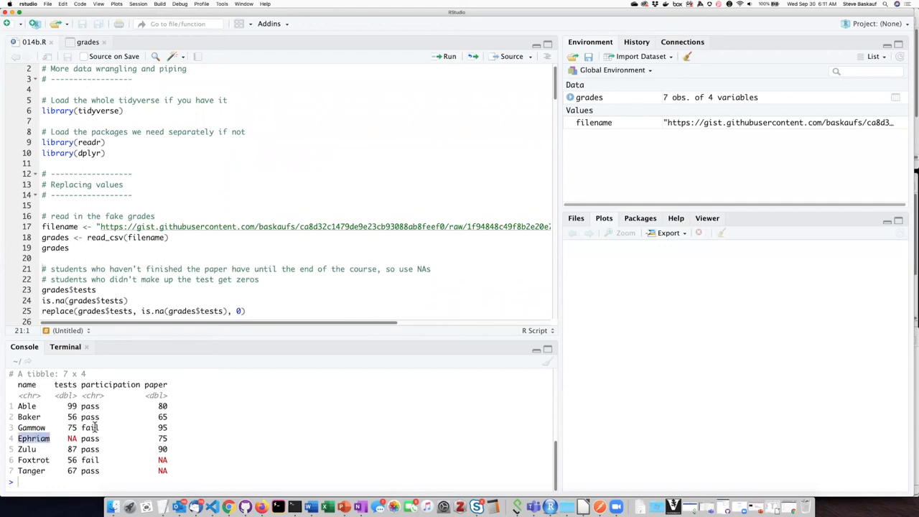
{"action": "mouse_move", "coordinate": [79, 438]}
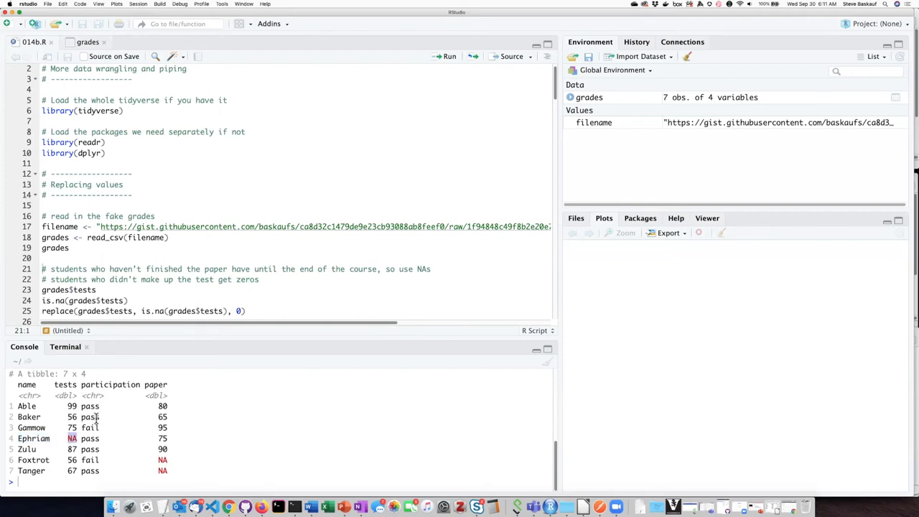
{"action": "mouse_move", "coordinate": [161, 467]}
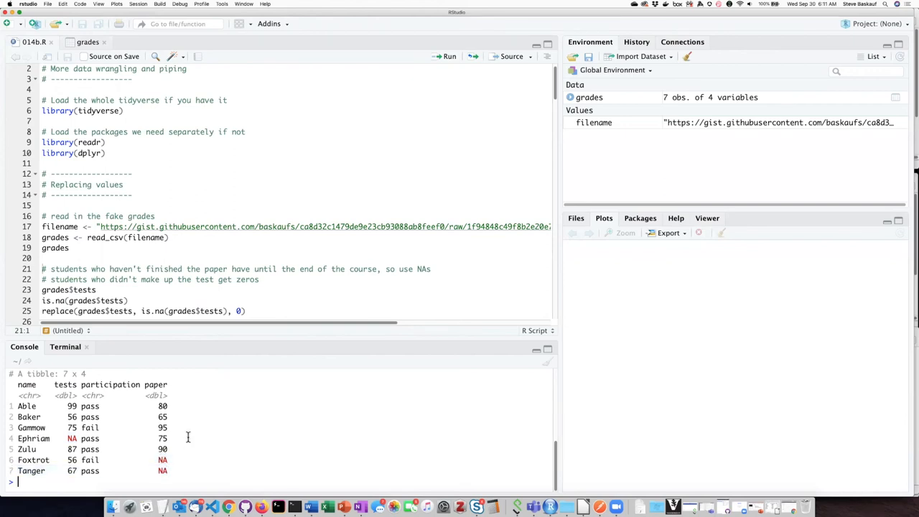
{"action": "mouse_move", "coordinate": [277, 388]}
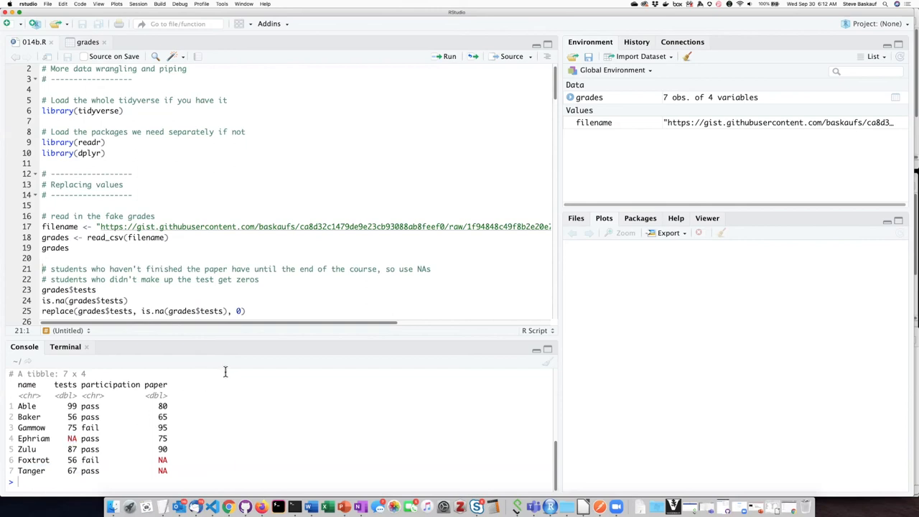
{"action": "mouse_move", "coordinate": [332, 293]}
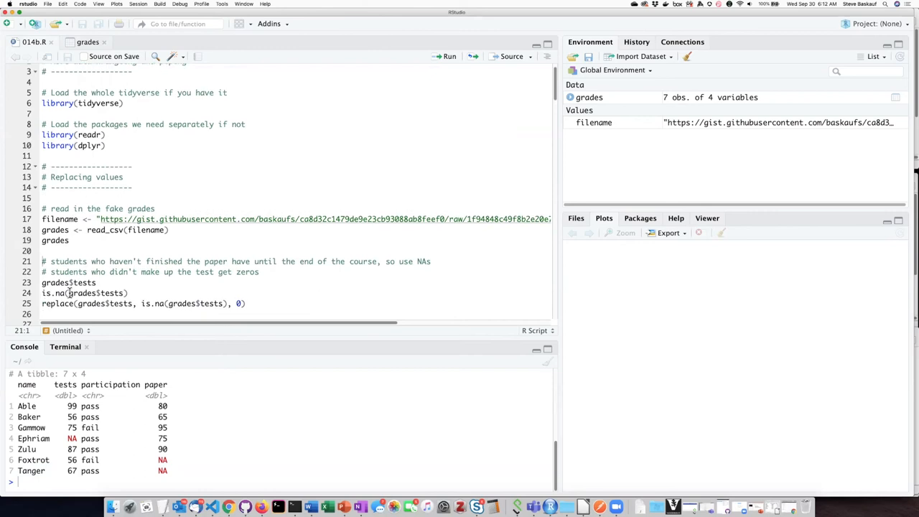
- Print grades$tests and run is.na on it, flagging only the fourth score as TRUE
{"action": "double_click", "coordinate": [52, 293]}
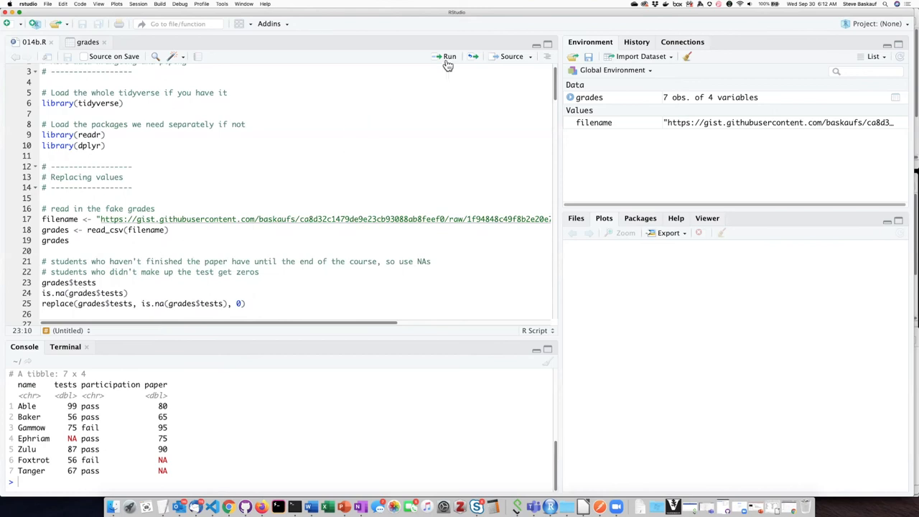
{"action": "left_click", "coordinate": [448, 56]}
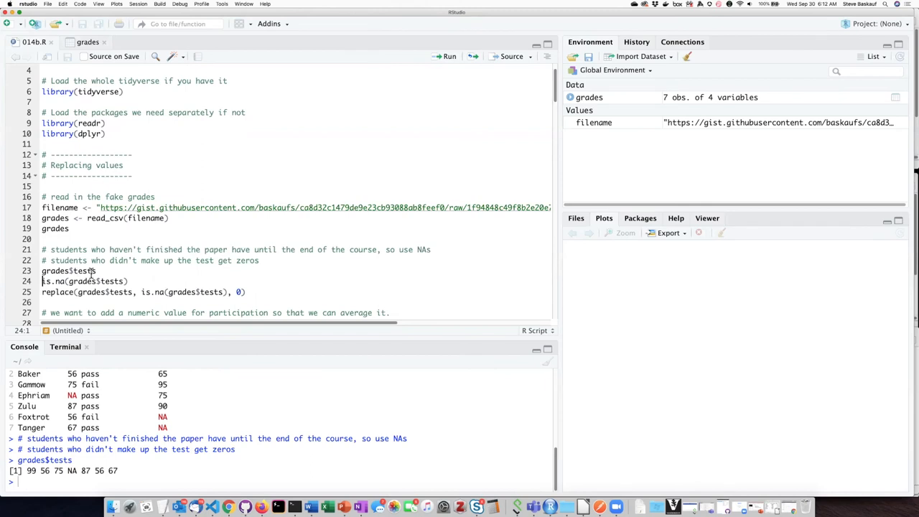
{"action": "double_click", "coordinate": [68, 270]}
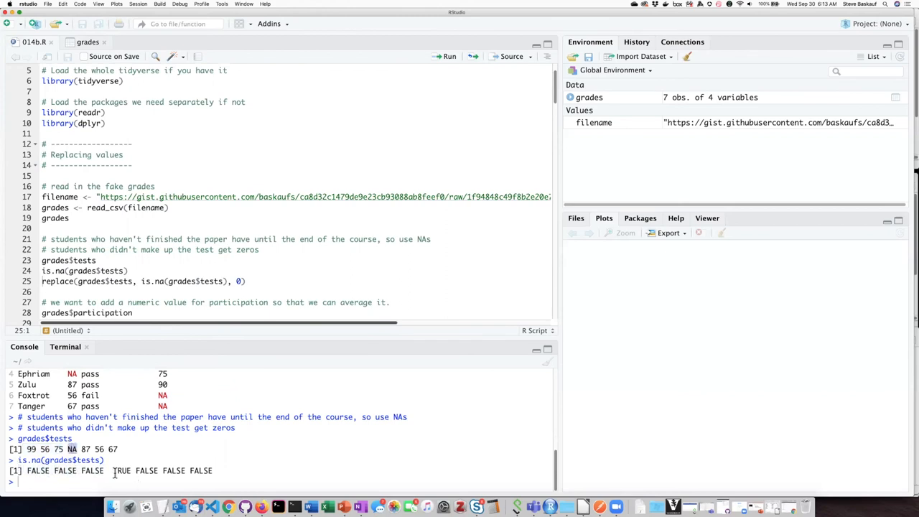
{"action": "double_click", "coordinate": [121, 471]}
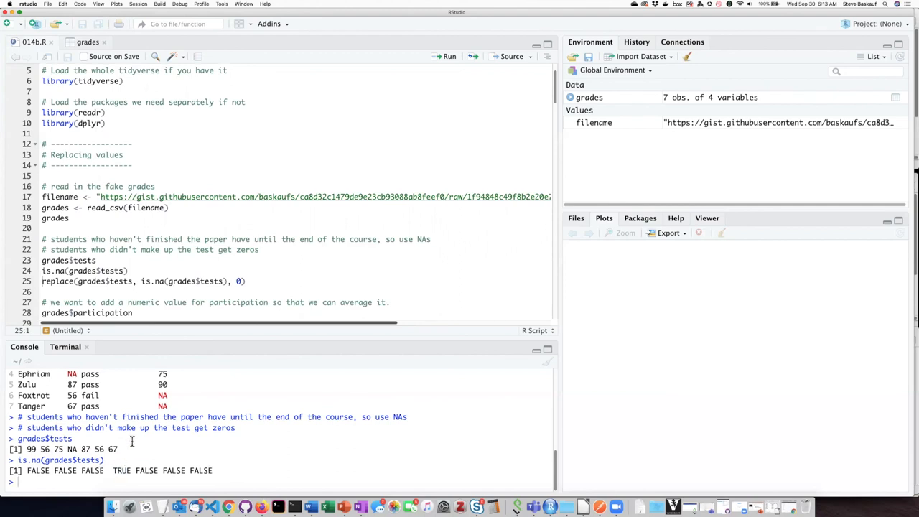
{"action": "mouse_move", "coordinate": [34, 461]}
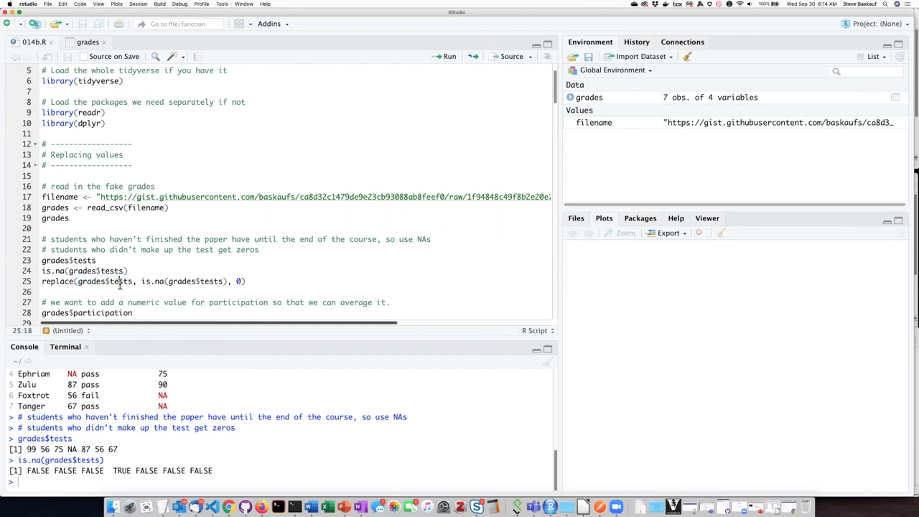
{"action": "double_click", "coordinate": [103, 280]}
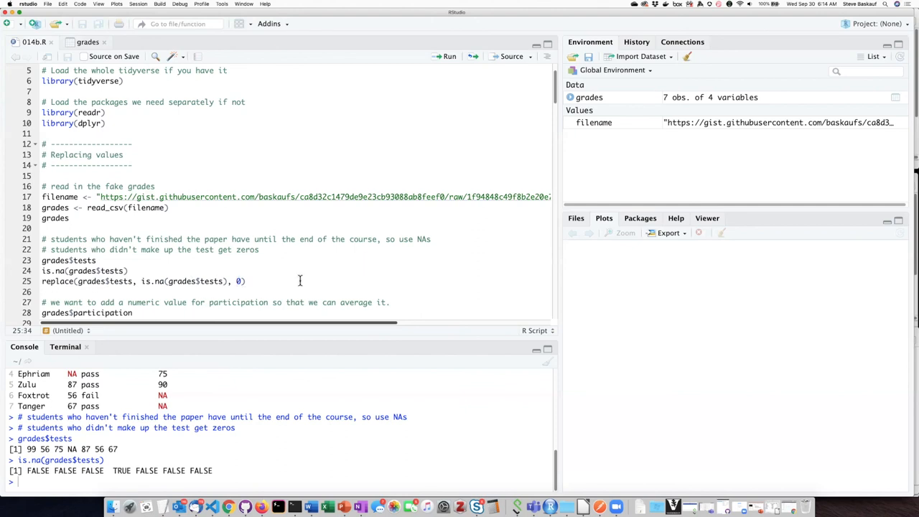
{"action": "left_click", "coordinate": [448, 56]}
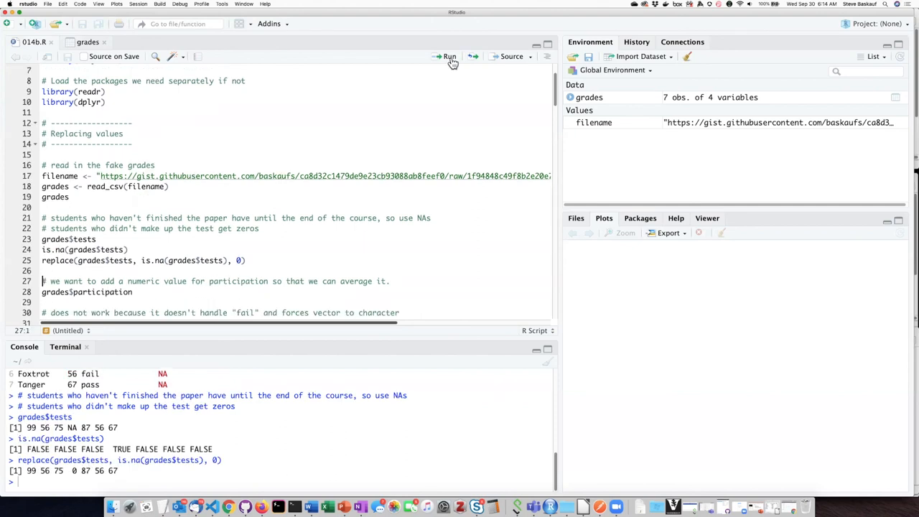